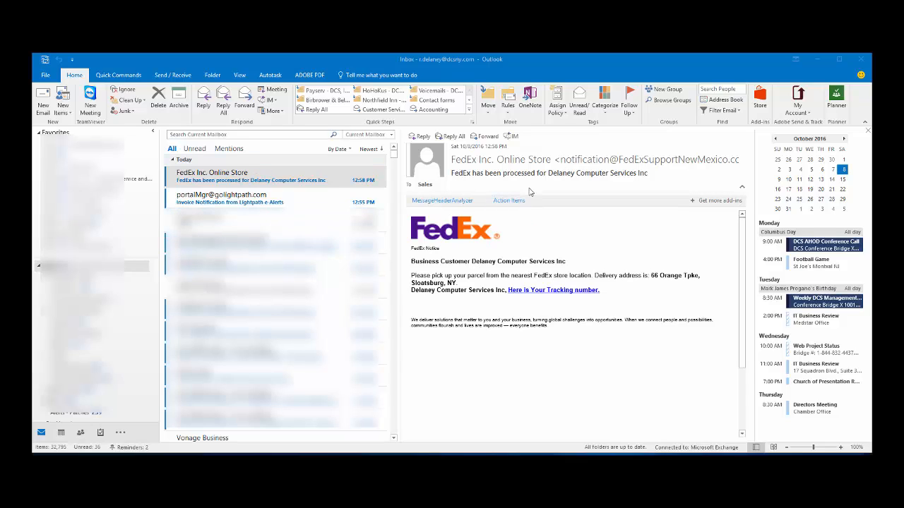
mouse_move(488, 157)
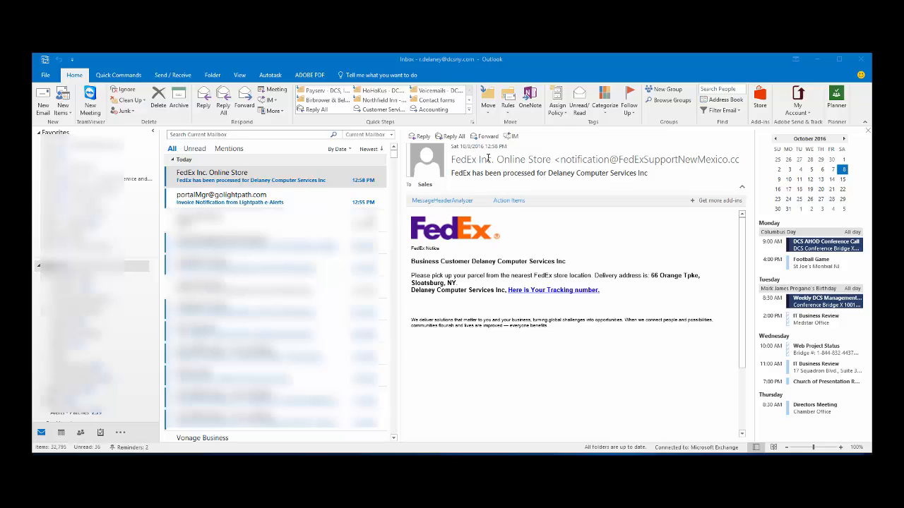
mouse_move(254, 179)
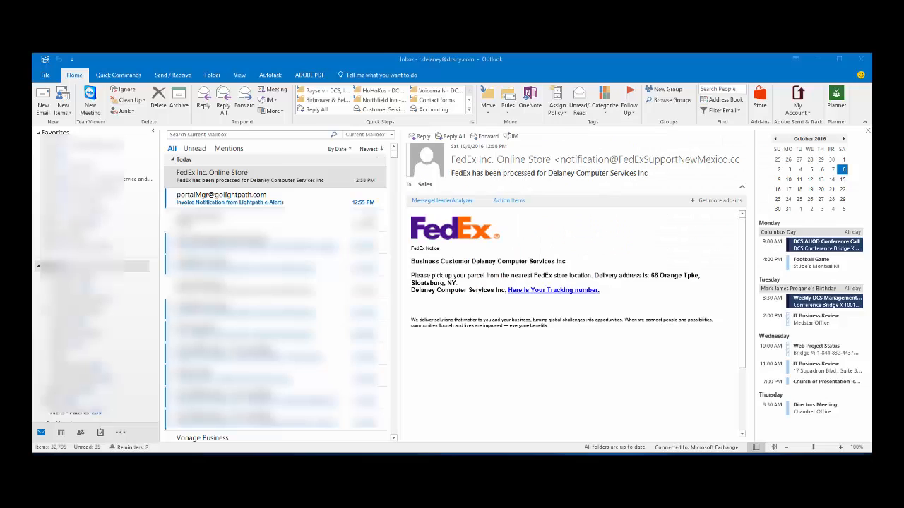
Step: Open the FedEx pickup notice from the Inbox in its own message window, with Message Score 50 showing
double_click(212, 176)
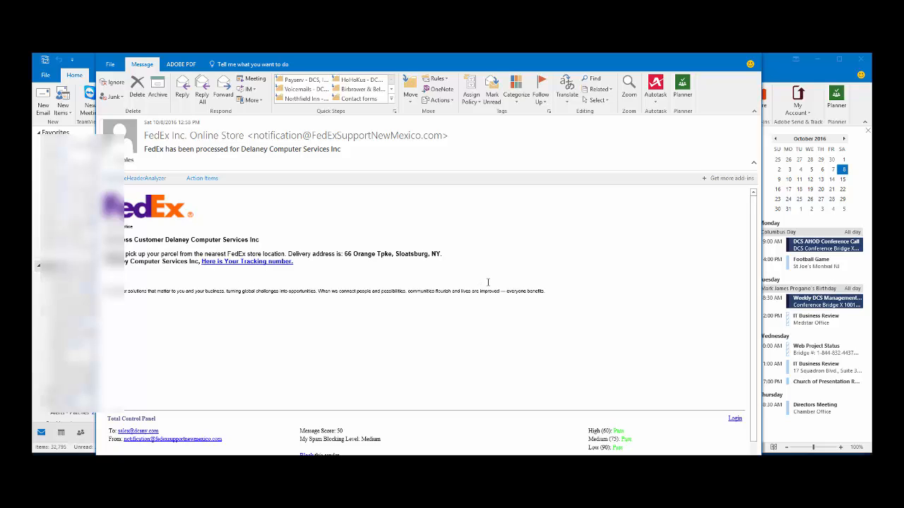
mouse_move(346, 141)
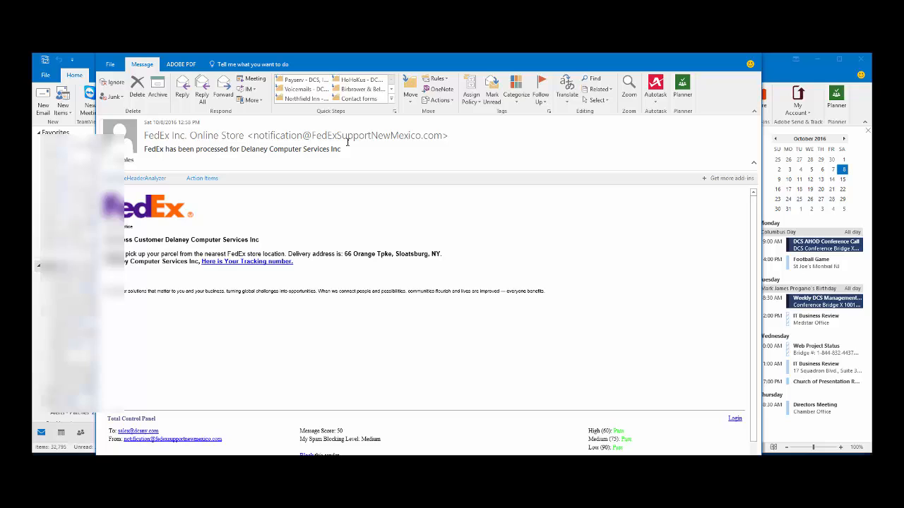
mouse_move(301, 145)
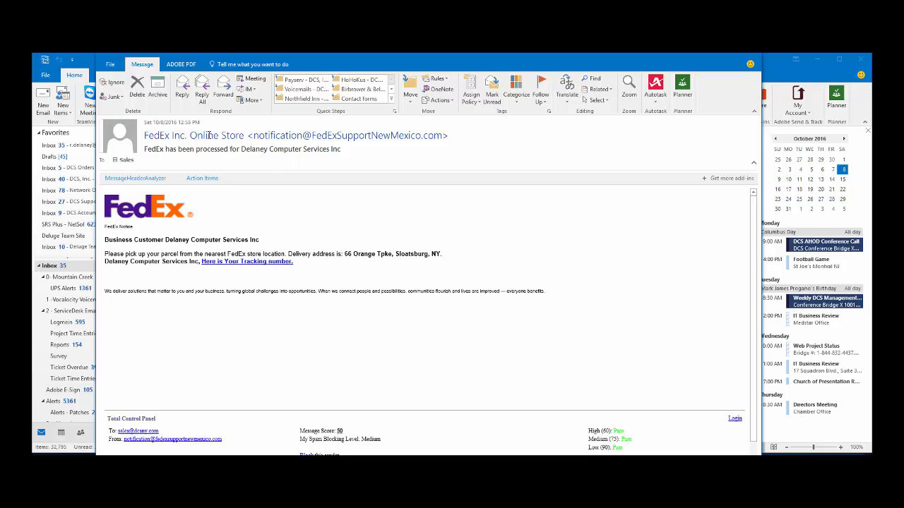
mouse_move(392, 142)
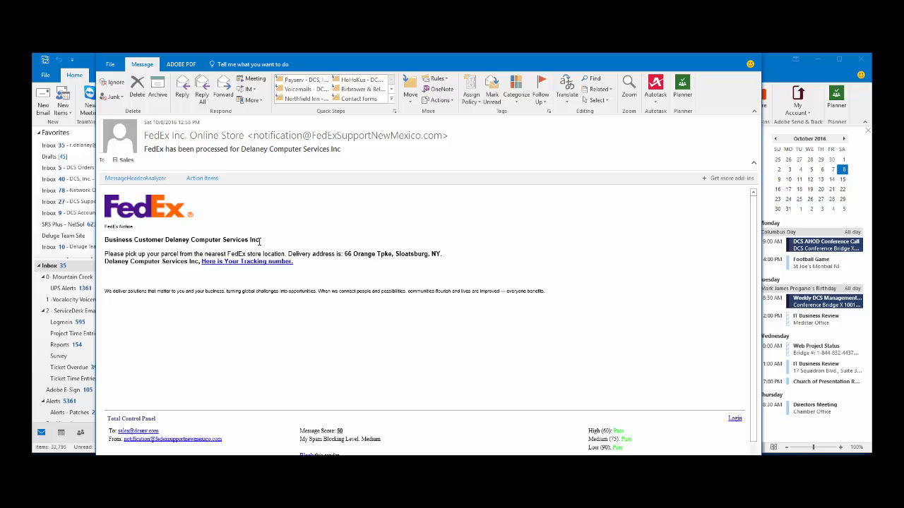
double_click(240, 239)
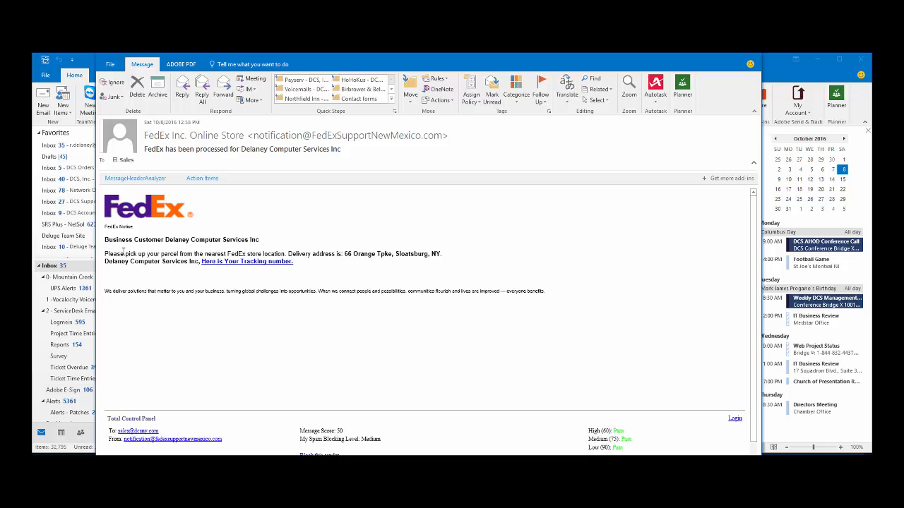
mouse_move(308, 252)
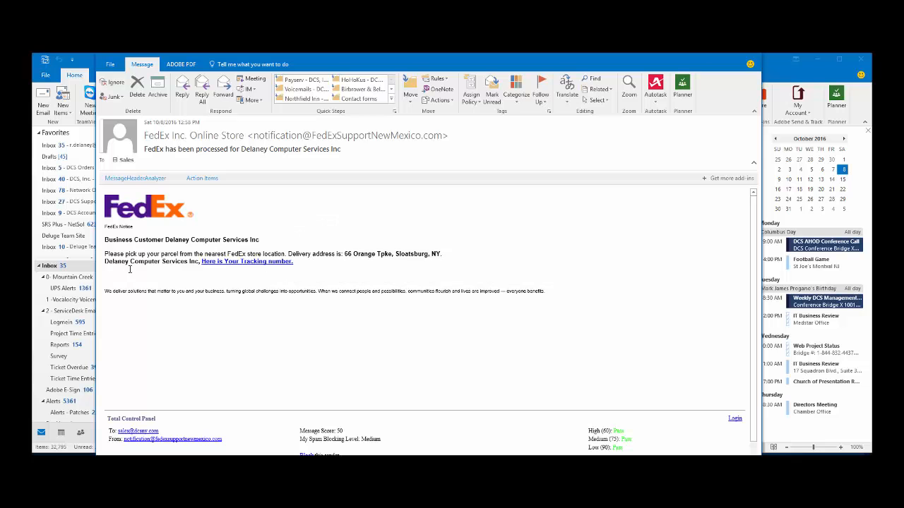
mouse_move(246, 261)
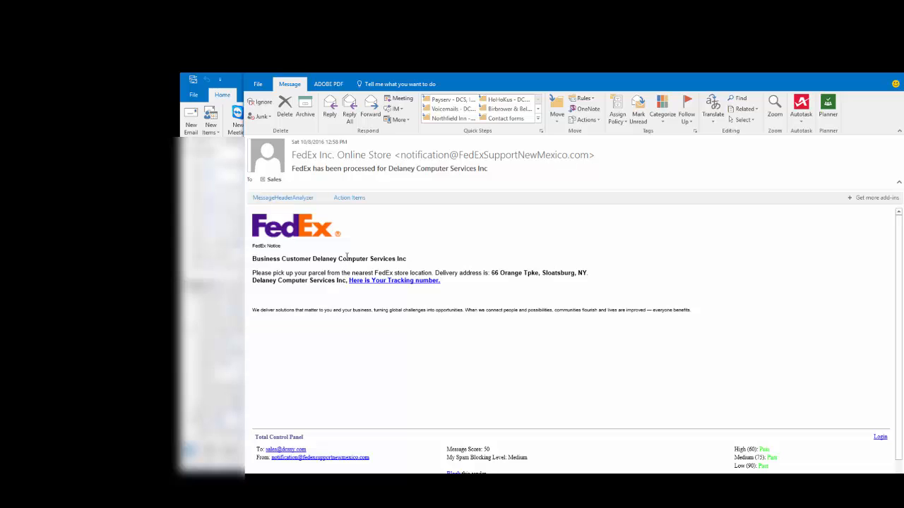
Step: Target the 'Here is Your Tracking number.' link to expose its hidden httpslink.com address
double_click(329, 258)
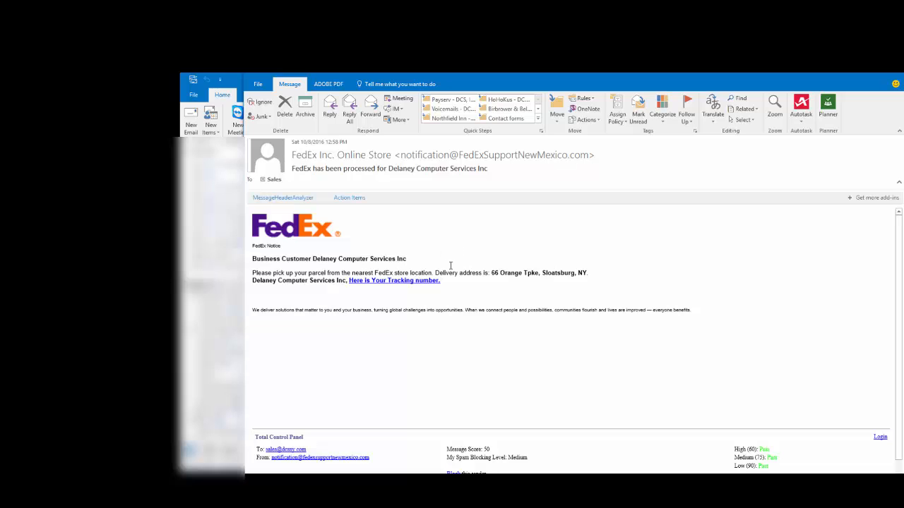
mouse_move(446, 267)
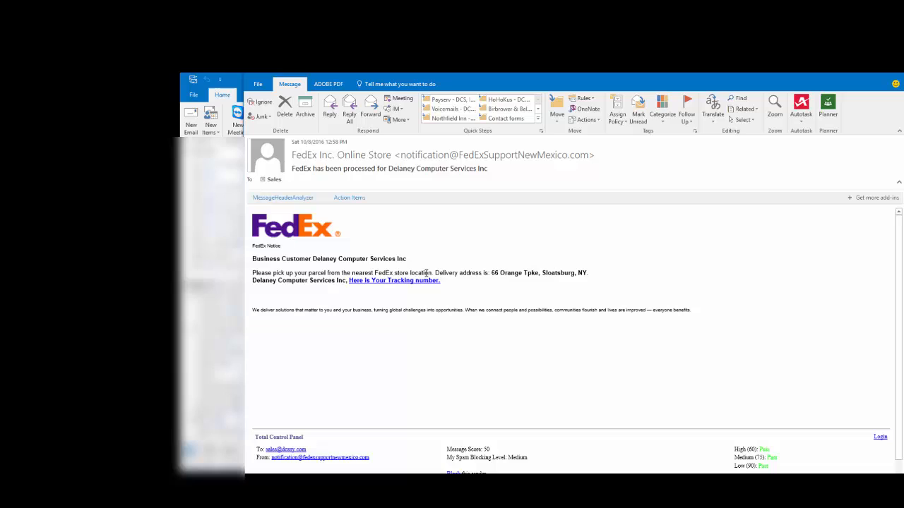
mouse_move(394, 280)
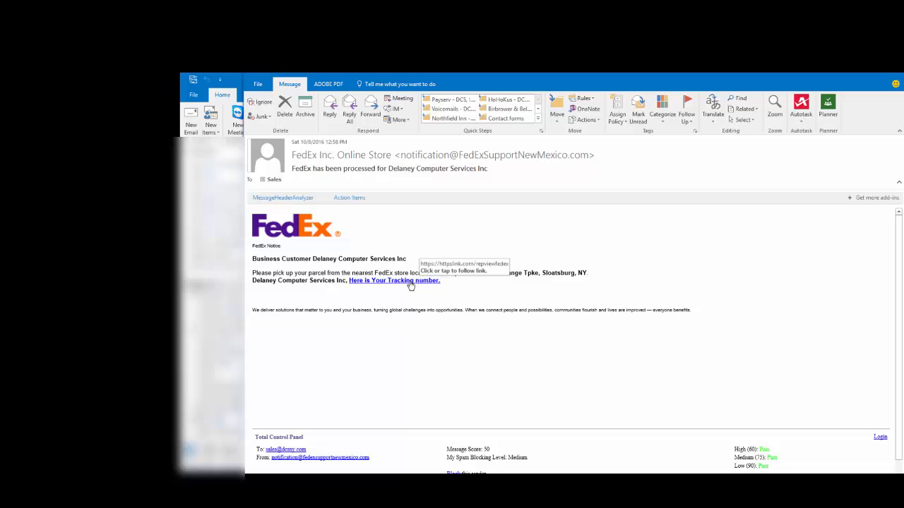